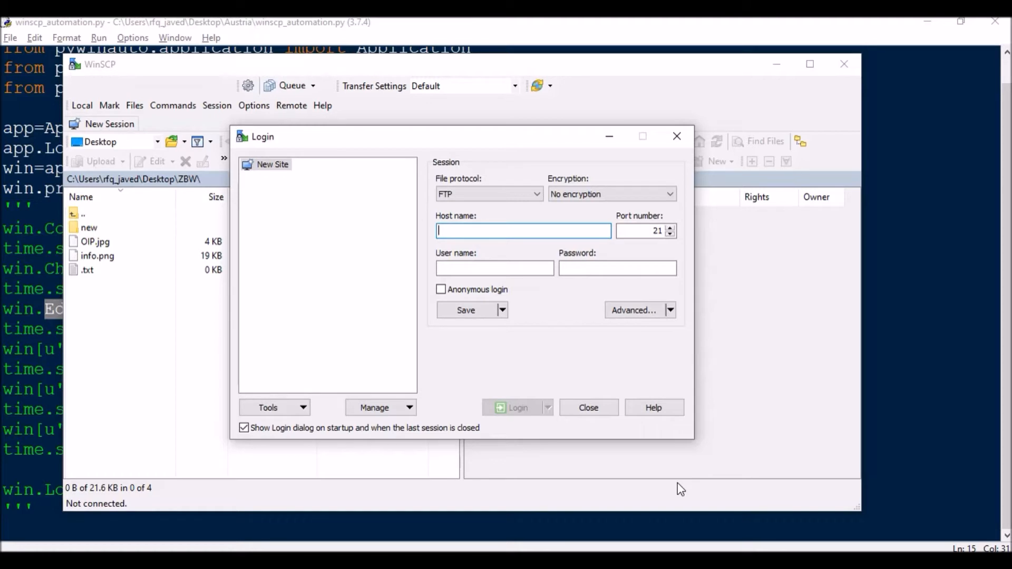
pyautogui.moveTo(697, 50)
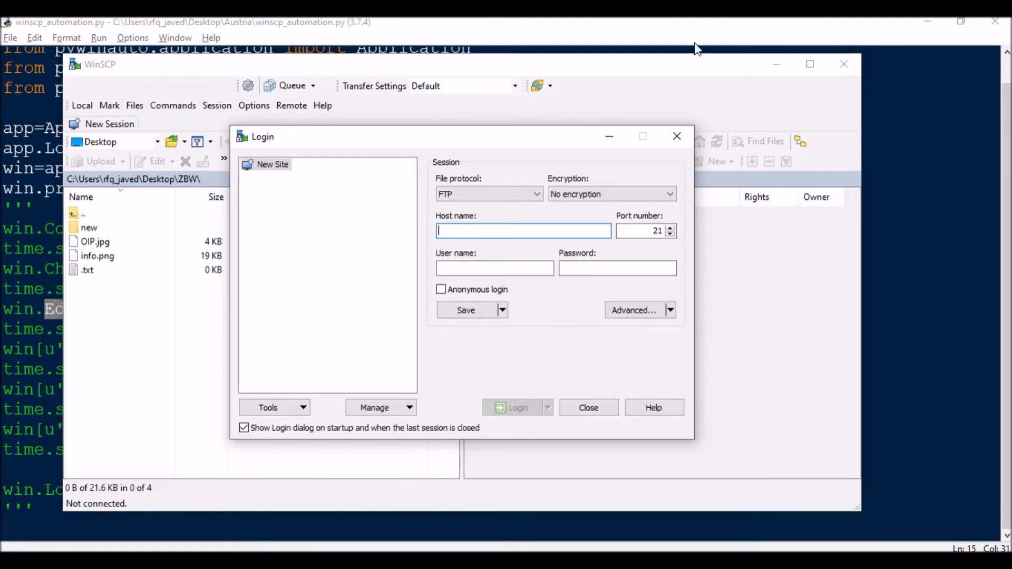
pyautogui.moveTo(47, 122)
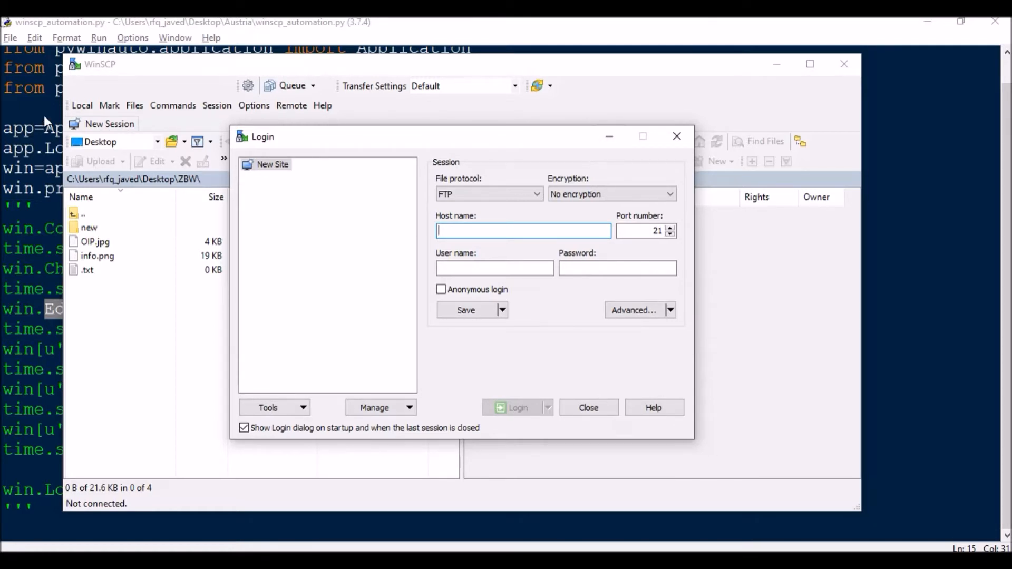
pyautogui.moveTo(611, 194)
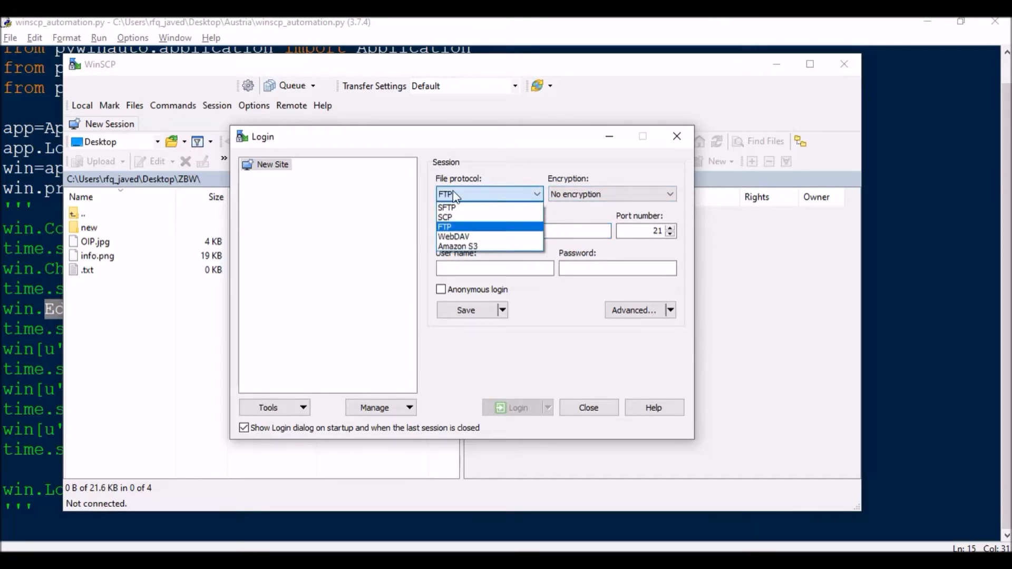
pyautogui.moveTo(505, 202)
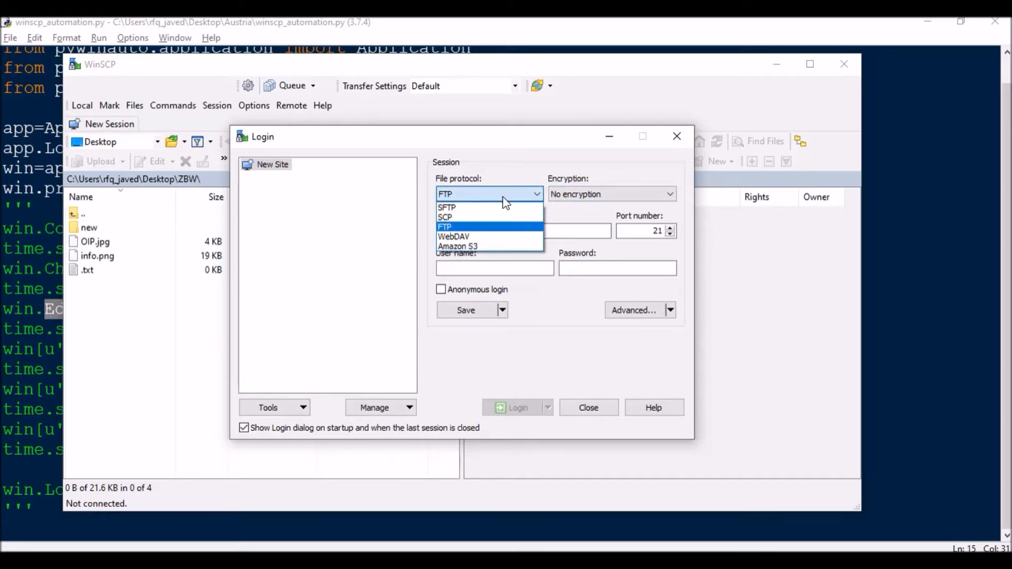
# Step: Keep FTP as WinSCP's file protocol and bring the winscp_automation.py editor to the front
pyautogui.click(445, 227)
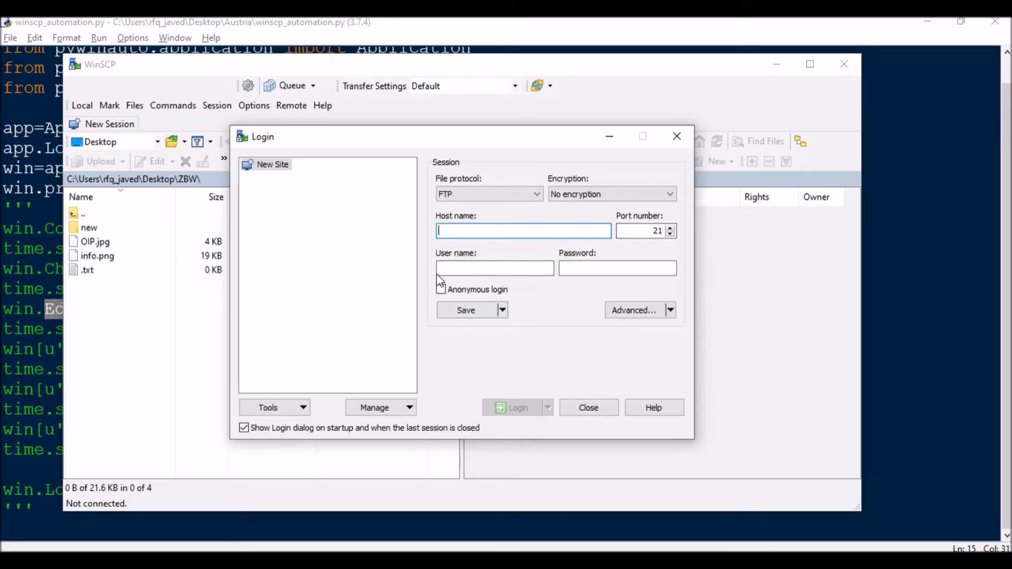
pyautogui.moveTo(535, 413)
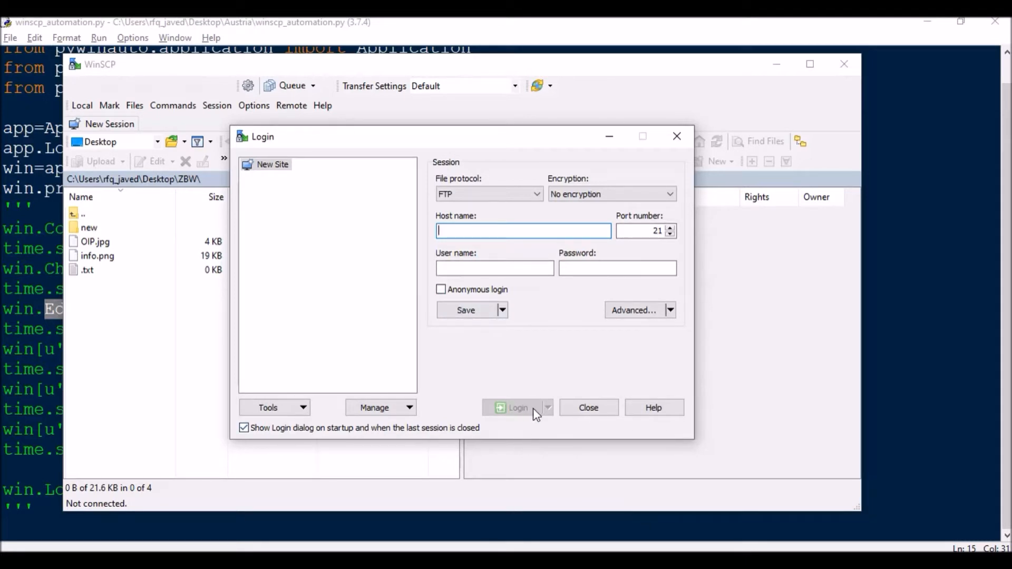
pyautogui.moveTo(538, 405)
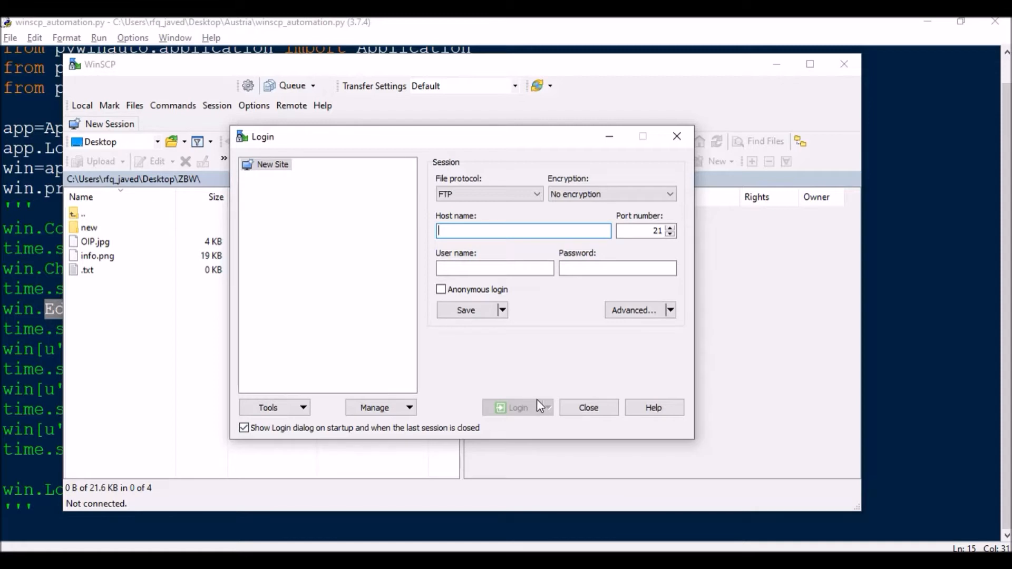
pyautogui.moveTo(546, 412)
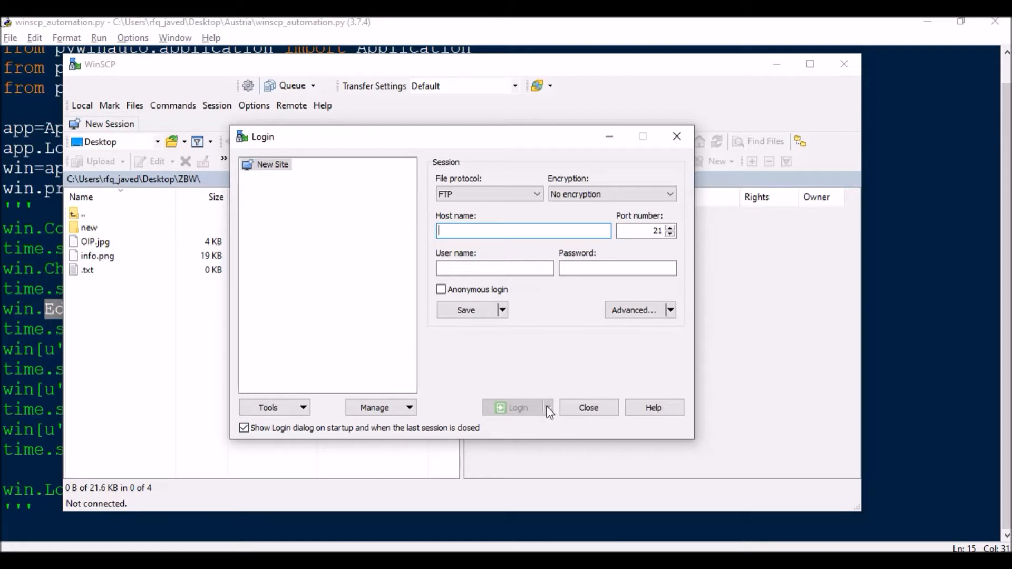
pyautogui.moveTo(144, 58)
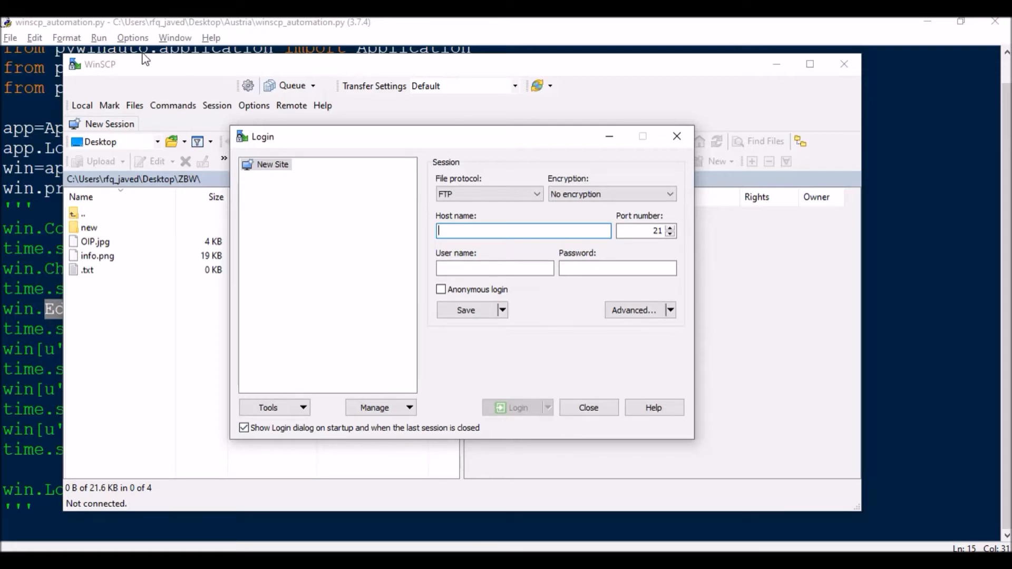
pyautogui.moveTo(127, 183)
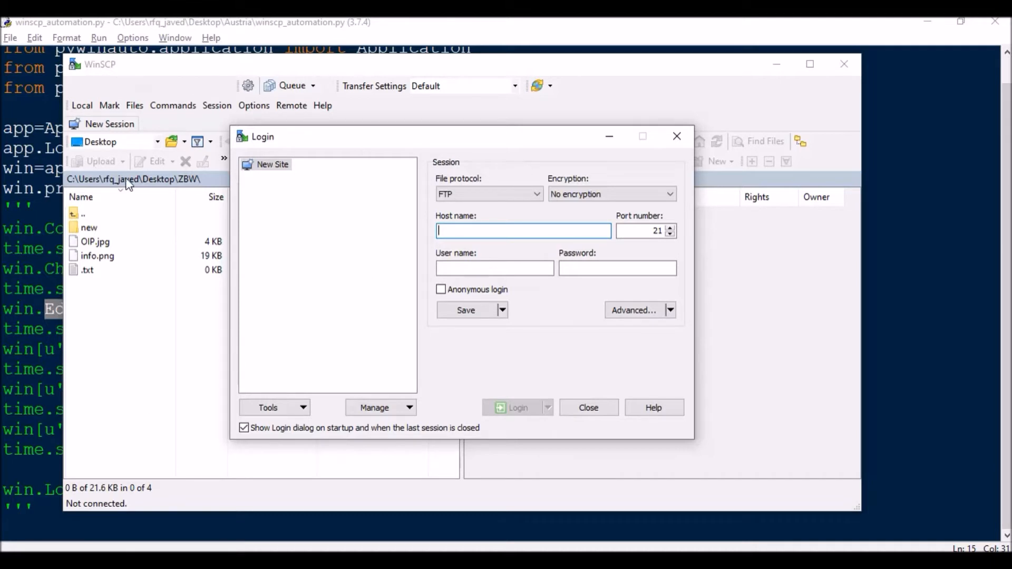
pyautogui.moveTo(128, 316)
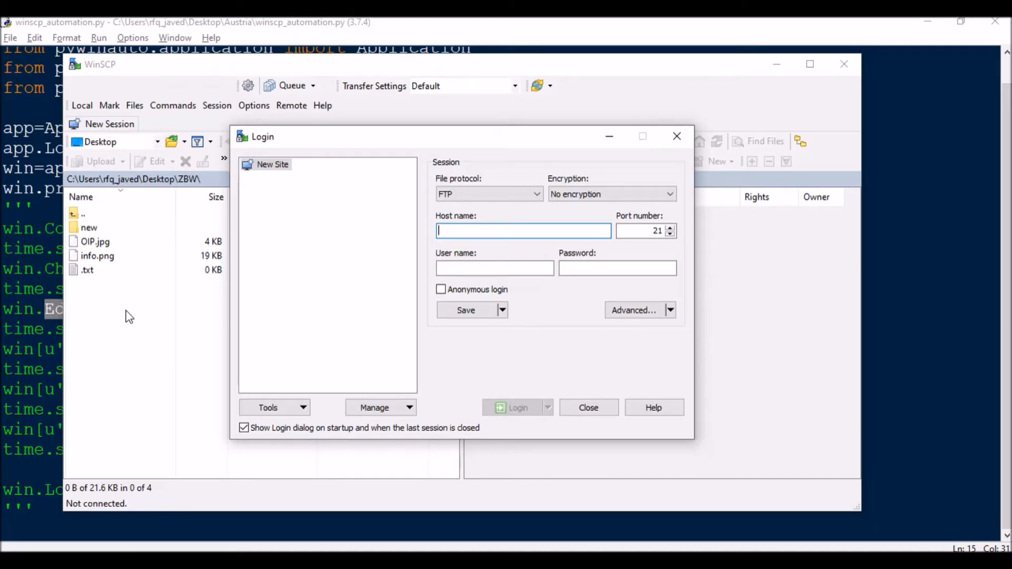
pyautogui.moveTo(128, 263)
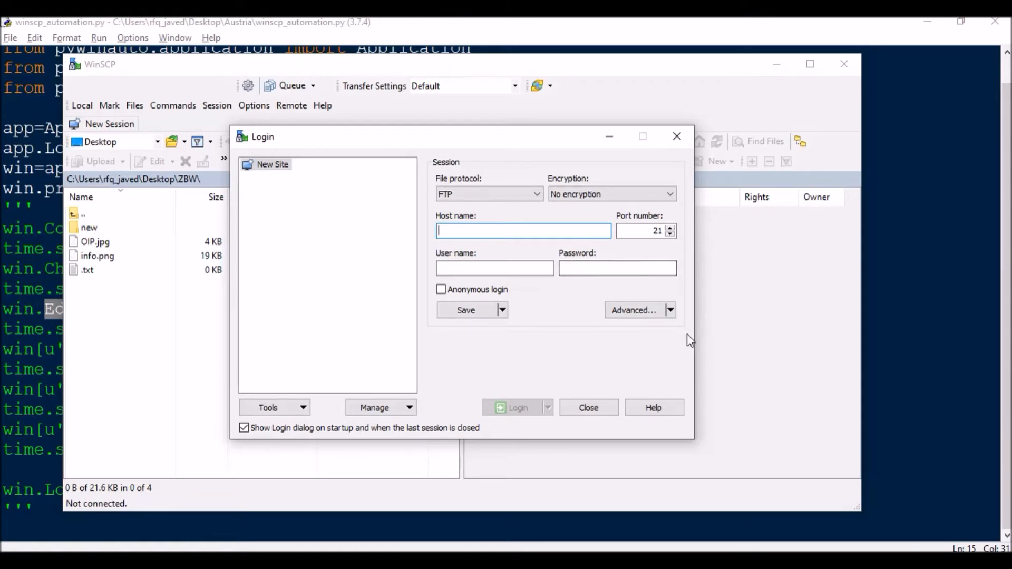
pyautogui.moveTo(682, 366)
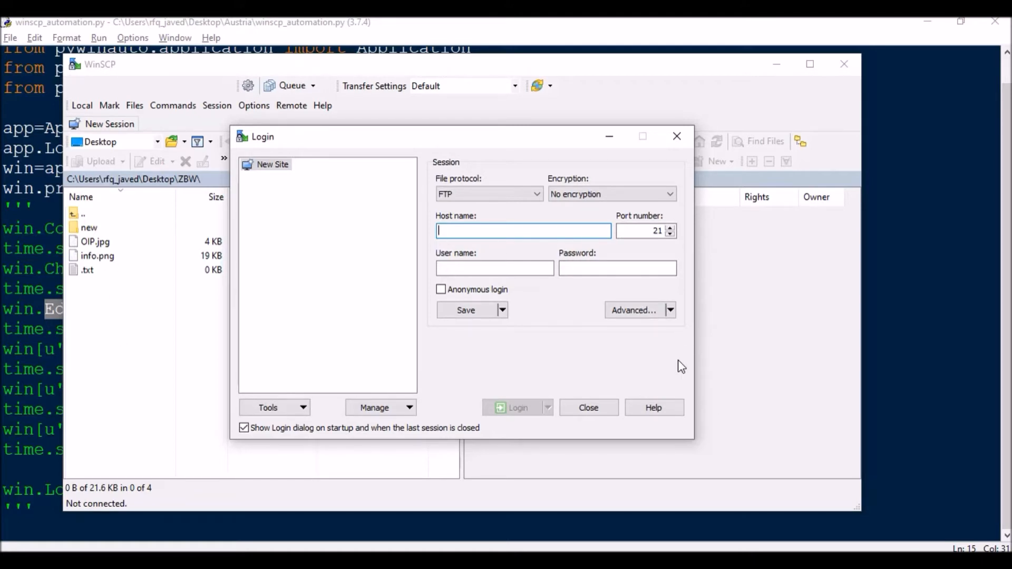
pyautogui.moveTo(611, 331)
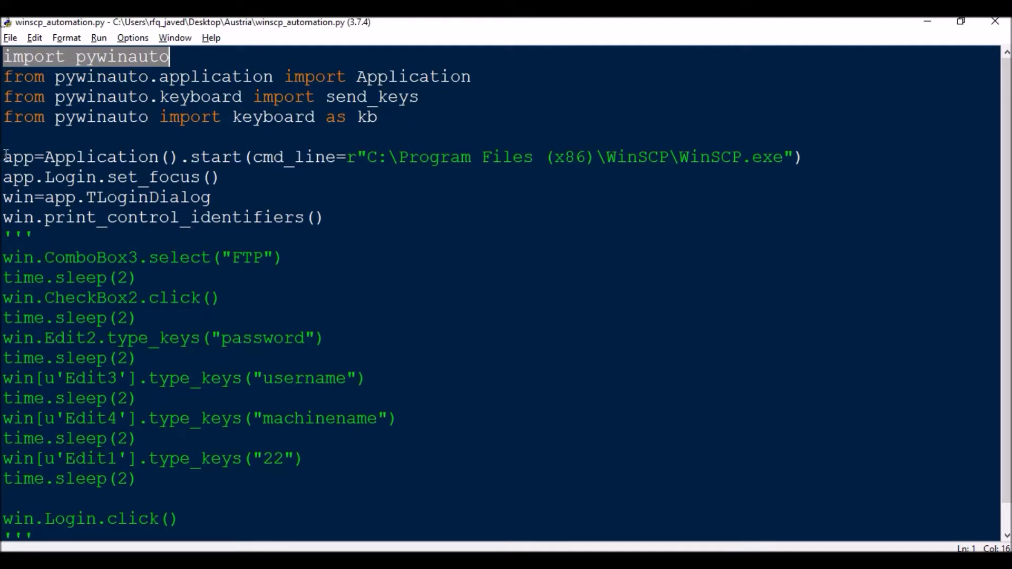
pyautogui.moveTo(210, 187)
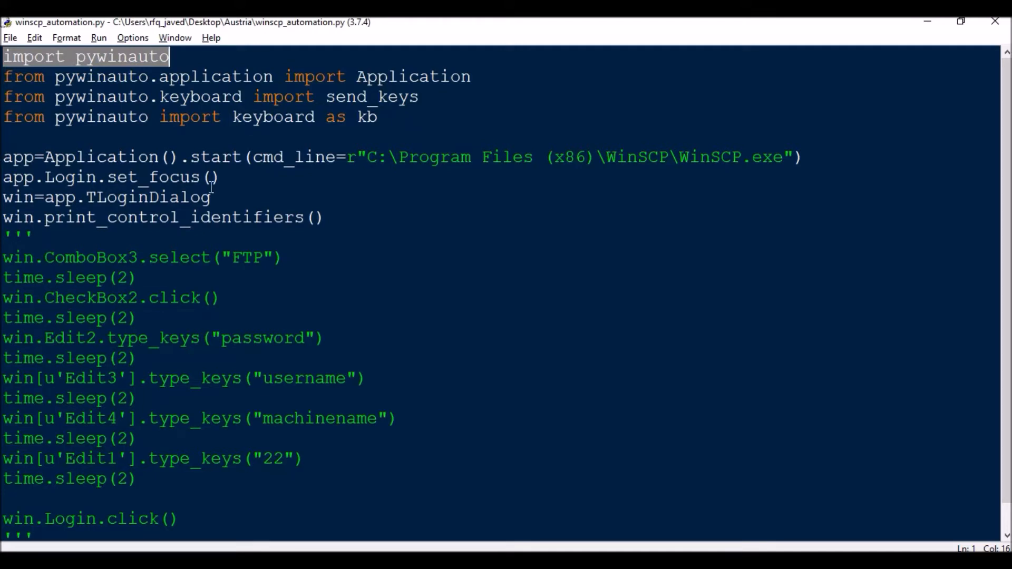
pyautogui.click(379, 156)
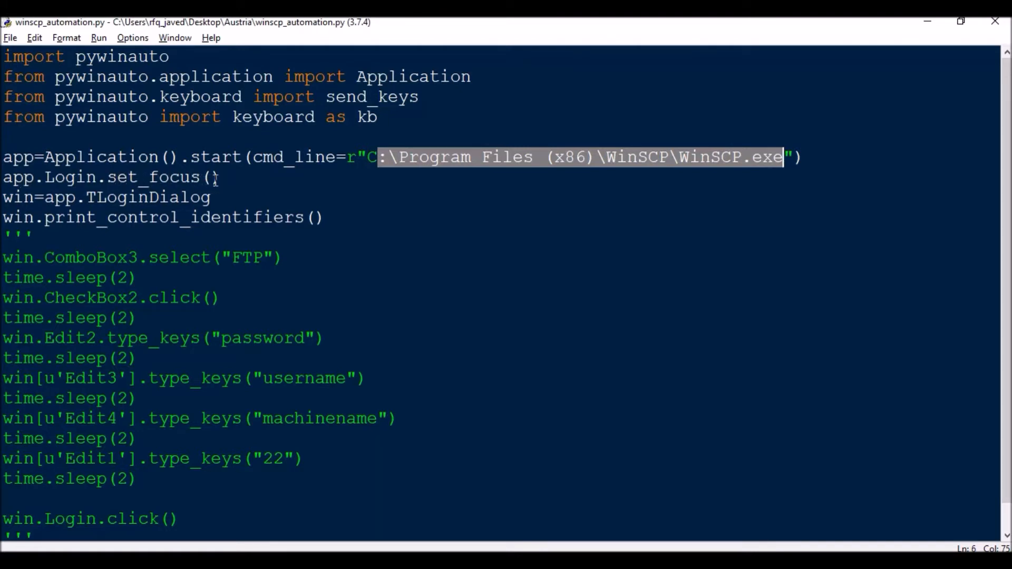
pyautogui.click(5, 197)
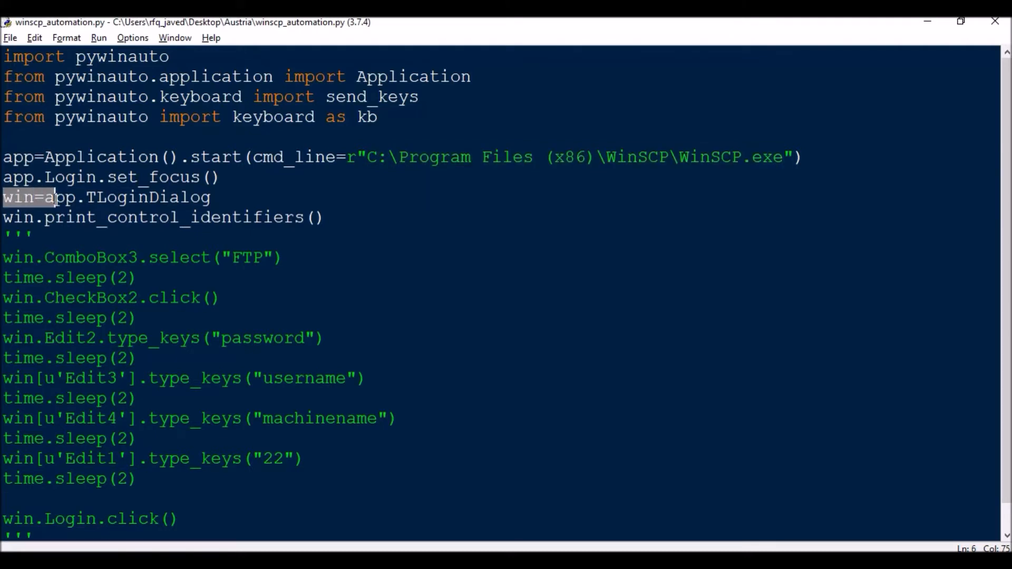
pyautogui.doubleClick(149, 197)
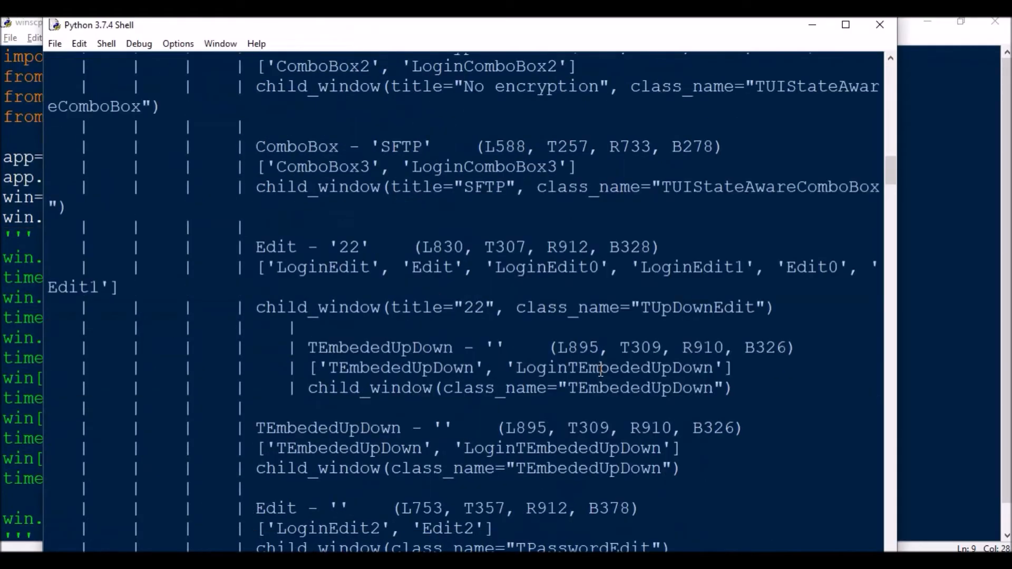
# Step: Scroll through the shell's print_control_identifiers() output for TLoginDialog
pyautogui.scroll(-3)
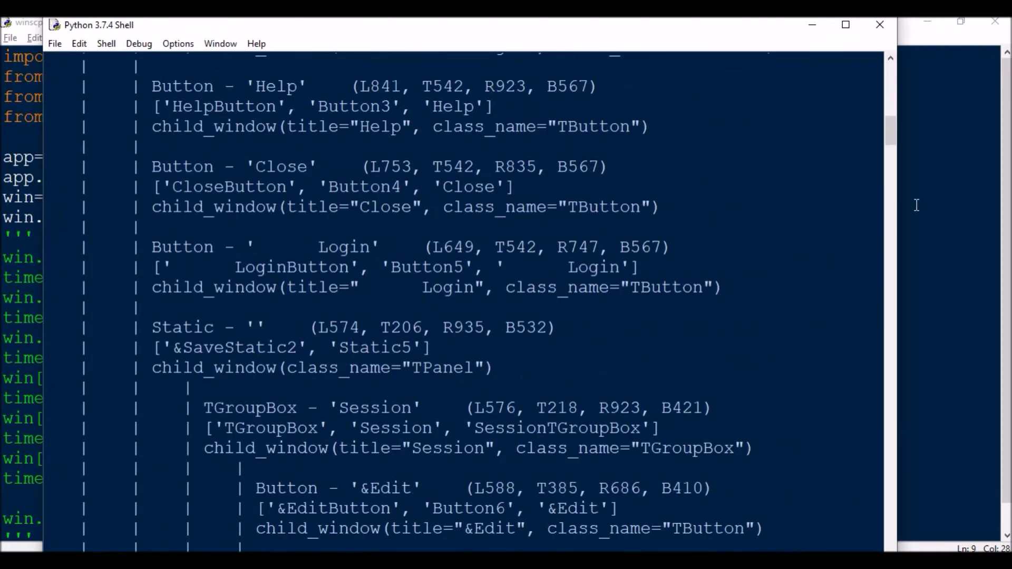
pyautogui.scroll(3)
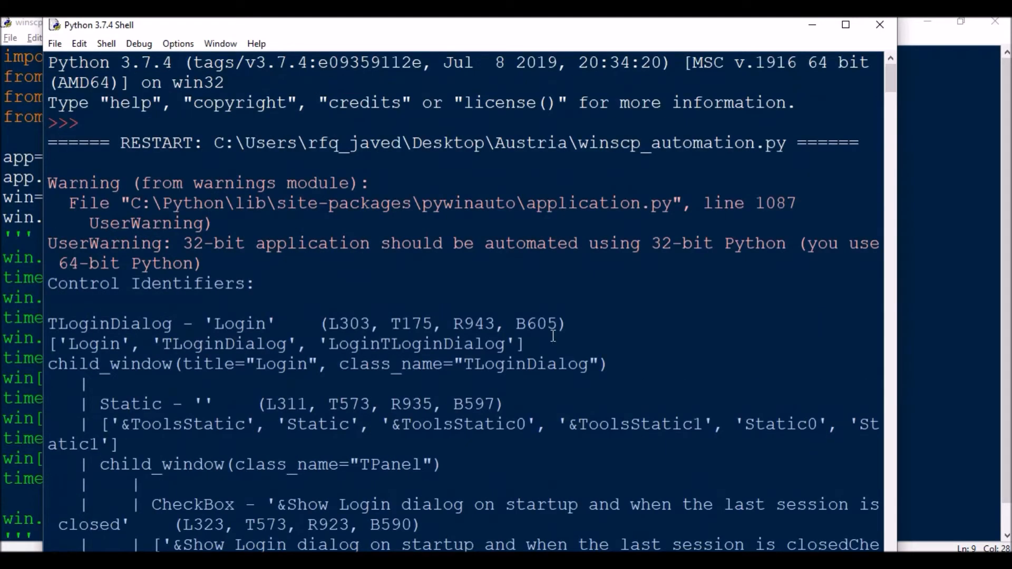
pyautogui.scroll(-3)
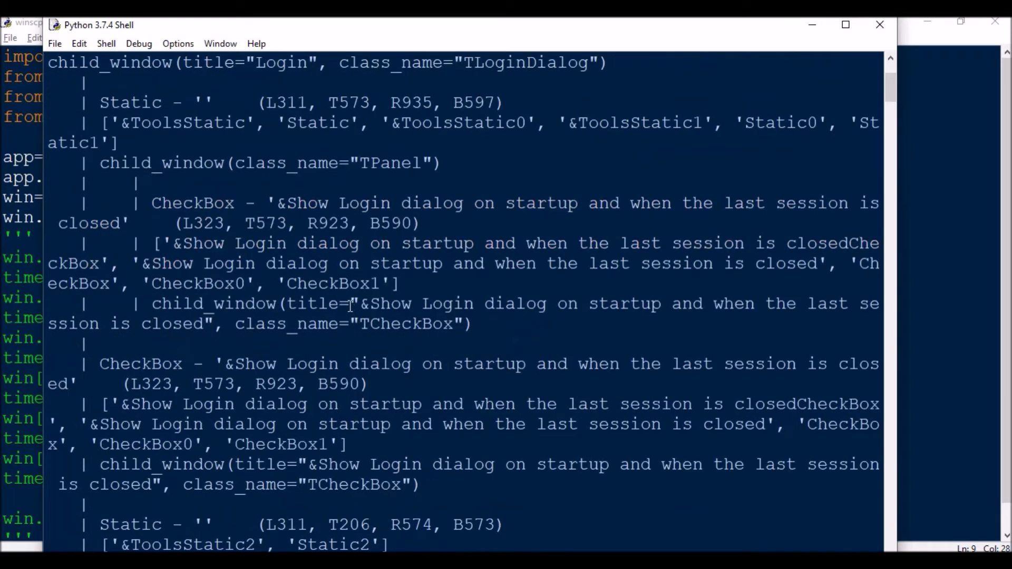
pyautogui.scroll(-3)
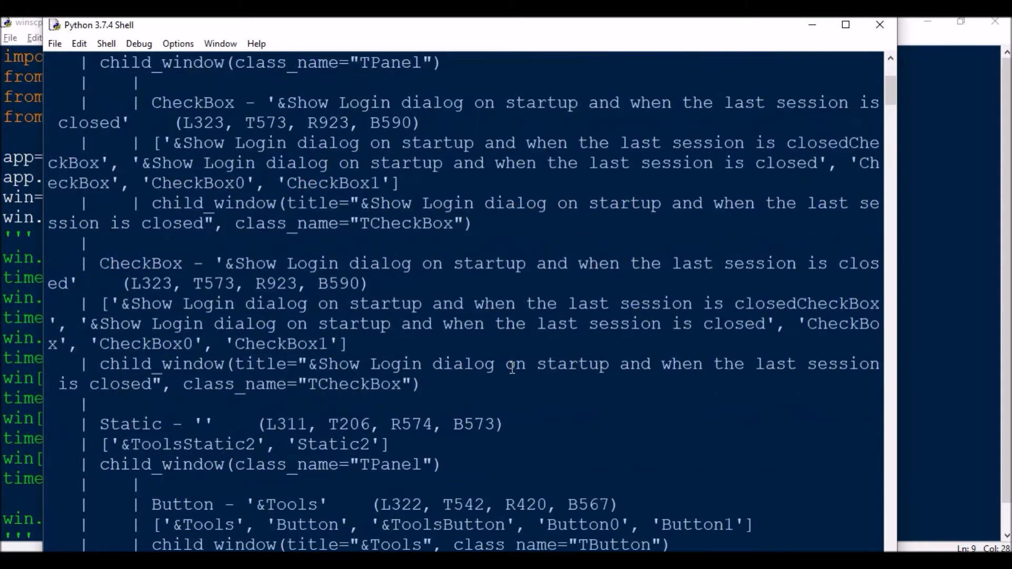
pyautogui.moveTo(791, 296)
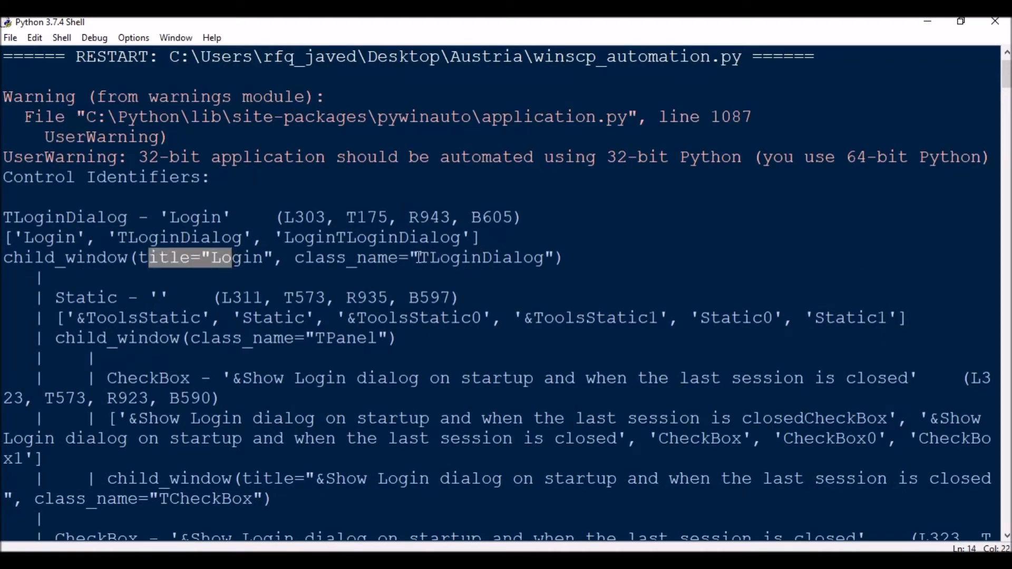
pyautogui.doubleClick(480, 257)
pyautogui.write('f')
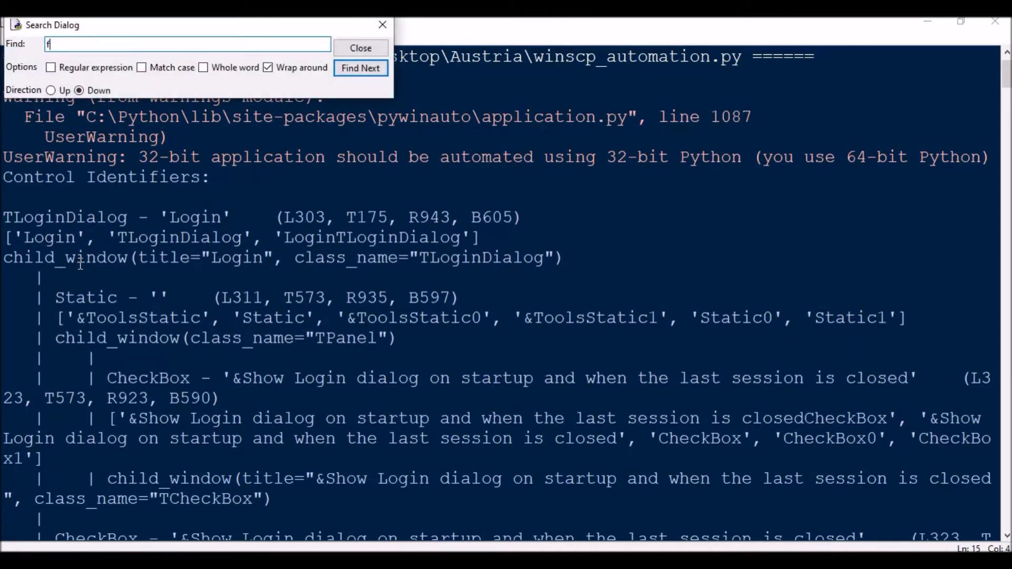
# Step: Find the SFTP entry as ComboBox3 in the shell output and return to the script
pyautogui.click(361, 68)
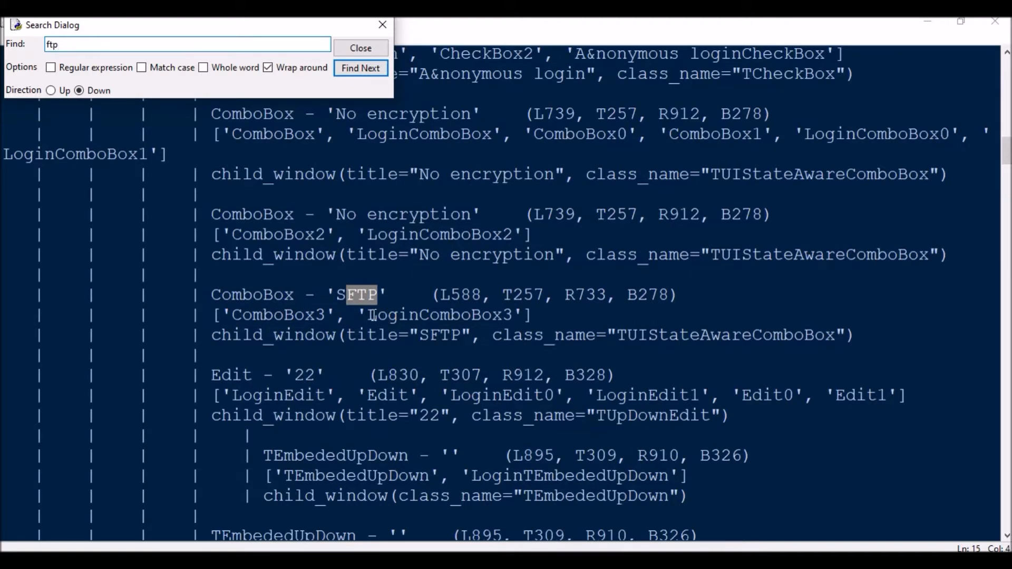
pyautogui.press('alt+tab')
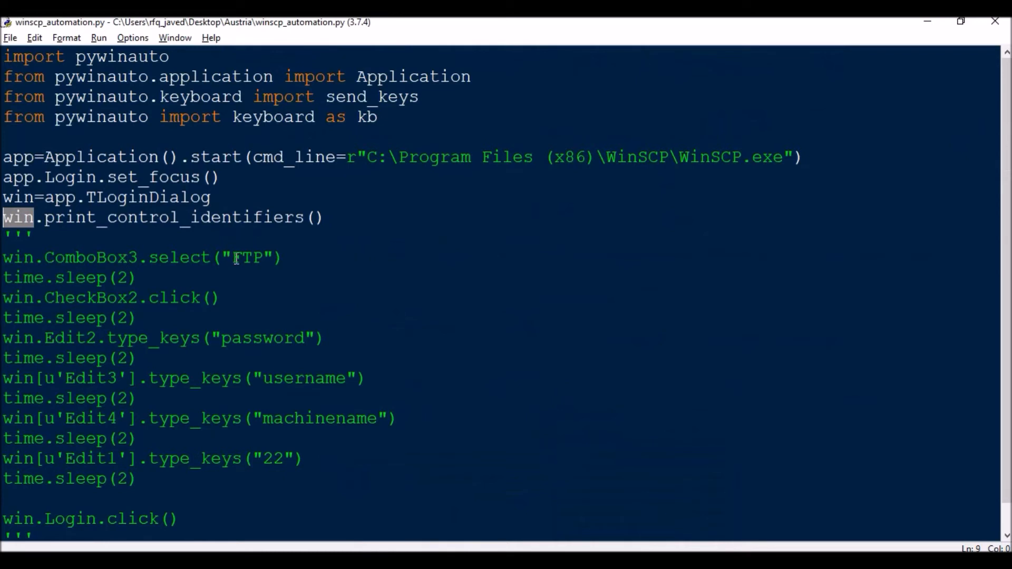
pyautogui.moveTo(7, 277)
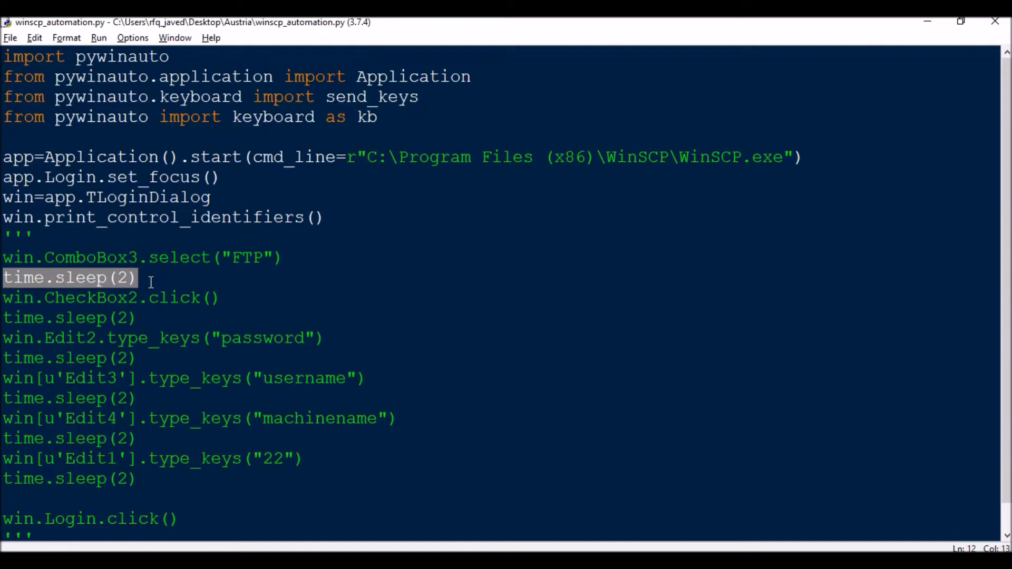
# Step: Review the script's time.sleep(2) pauses after the ComboBox3 FTP selection
pyautogui.click(142, 277)
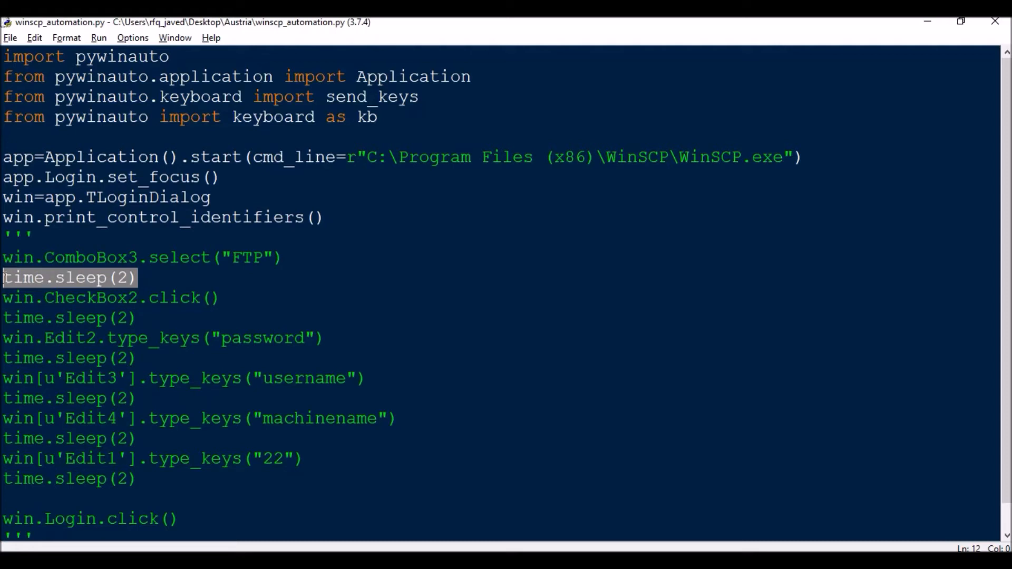
pyautogui.moveTo(203, 303)
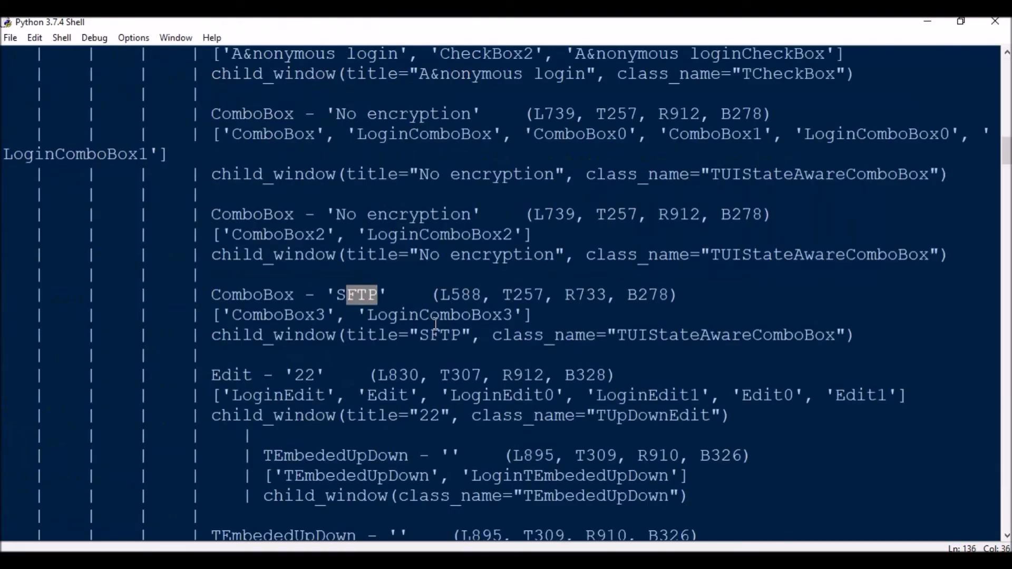
# Step: Search the control list for 'check' to locate CheckBox2, then return to the script editor
pyautogui.press('ctrl+f')
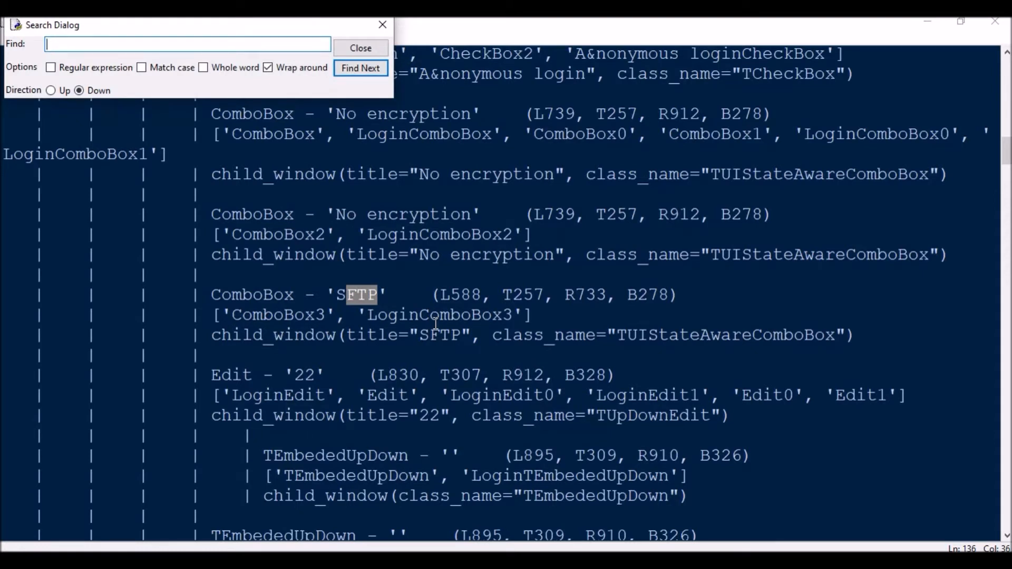
pyautogui.write('chj')
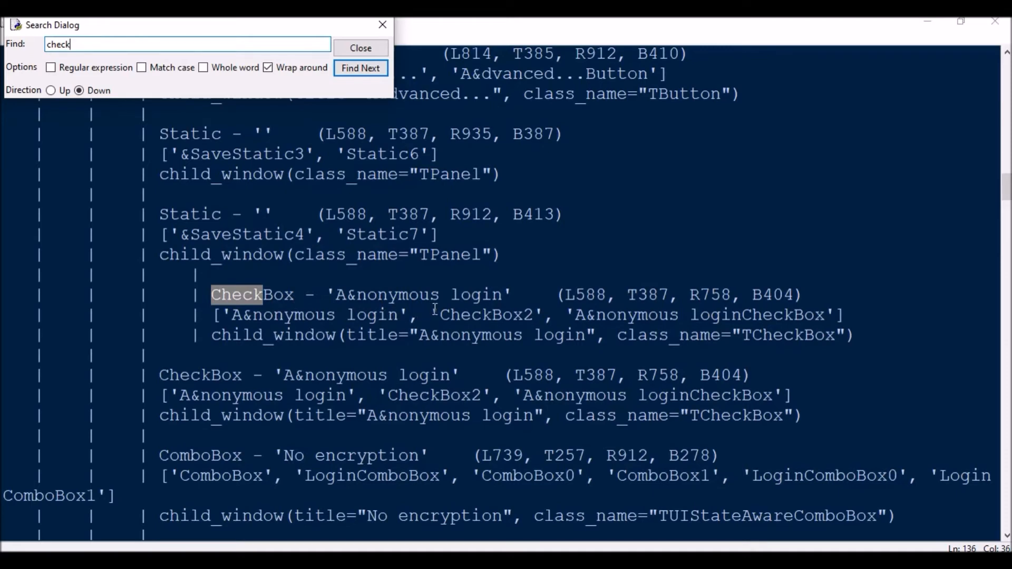
pyautogui.press('alt+tab')
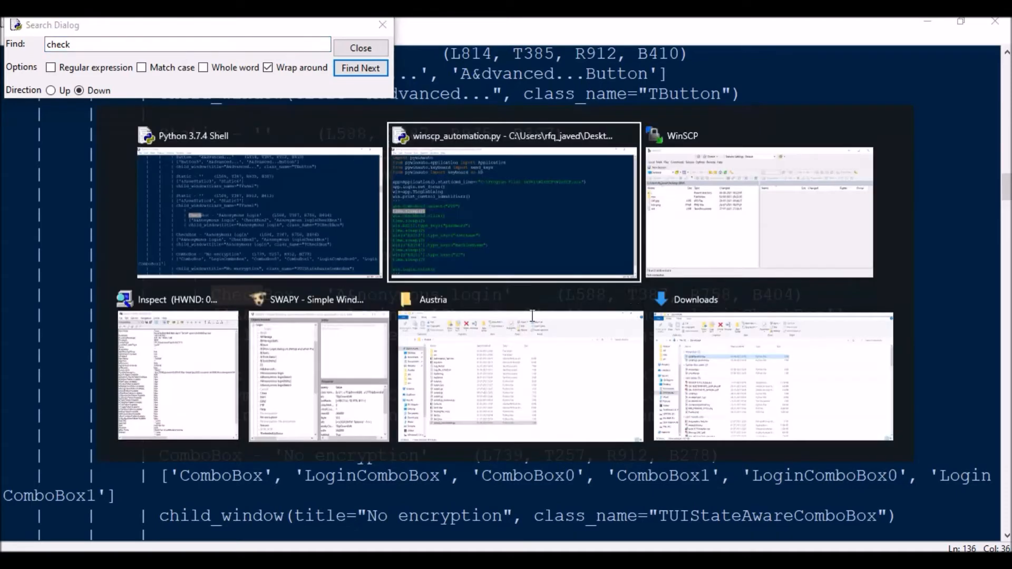
pyautogui.click(258, 213)
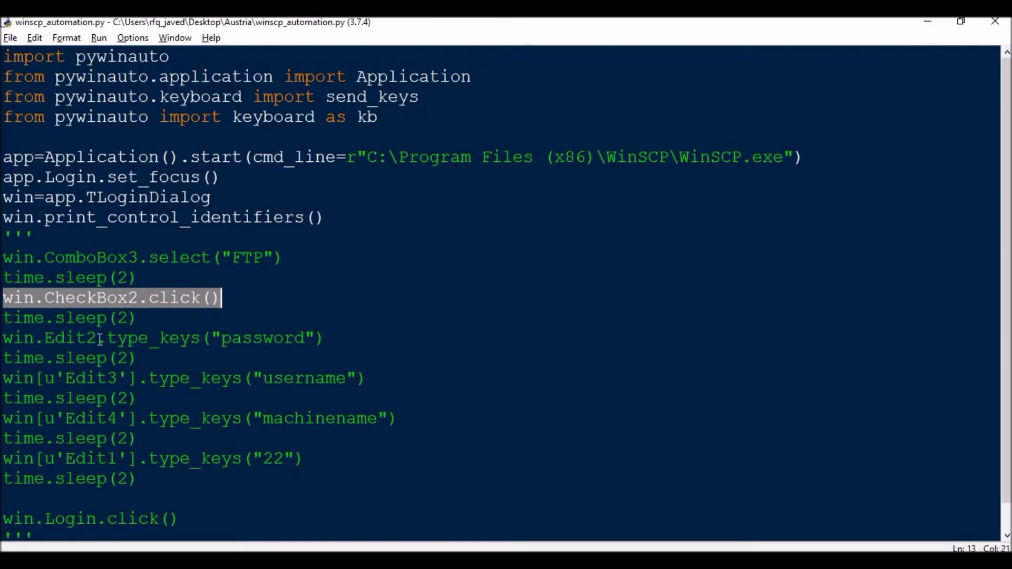
pyautogui.moveTo(97, 460)
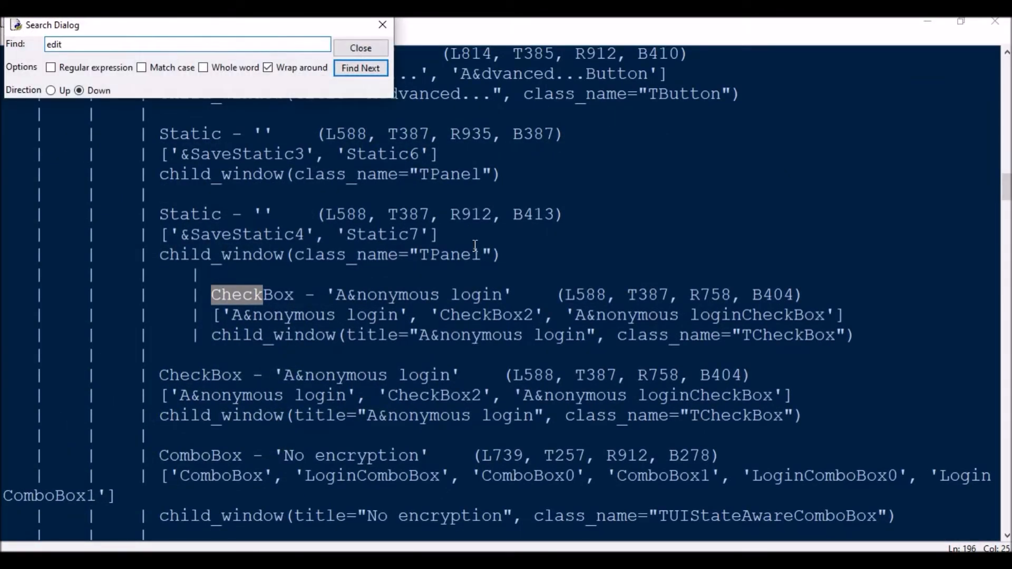
# Step: Step through 'edit' matches to identify port field Edit1 and password field Edit2
pyautogui.click(360, 68)
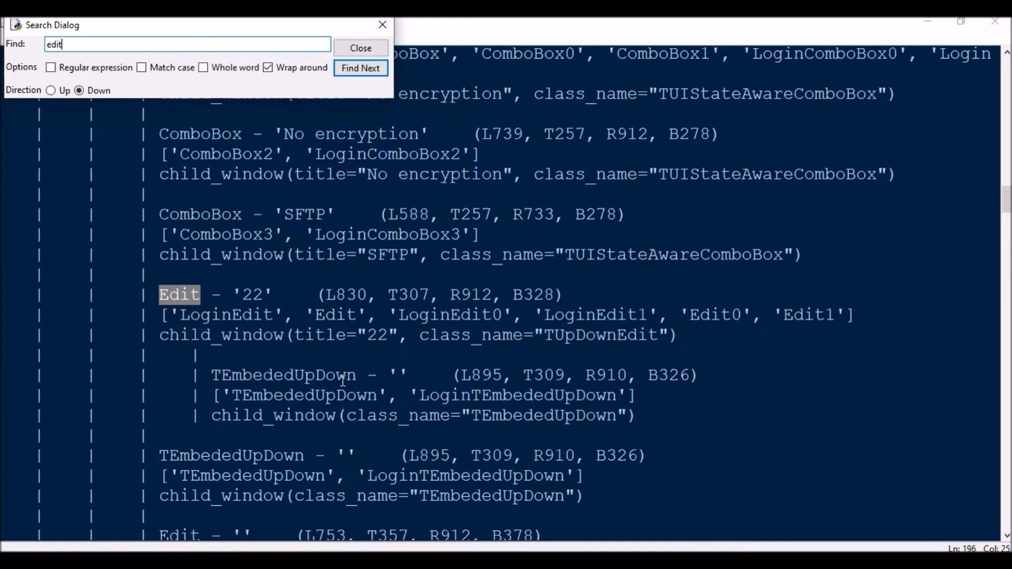
pyautogui.click(360, 67)
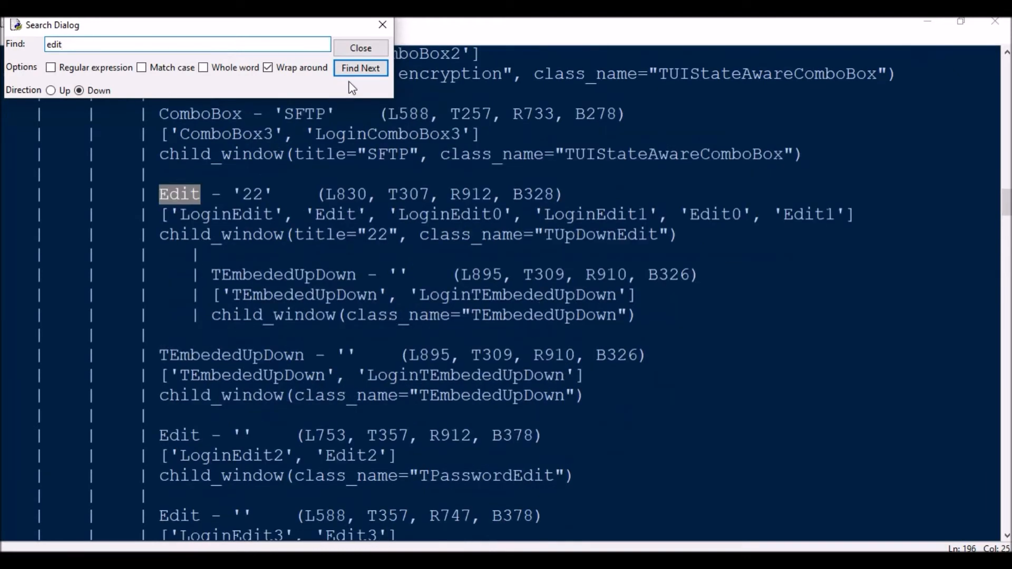
pyautogui.moveTo(510, 481)
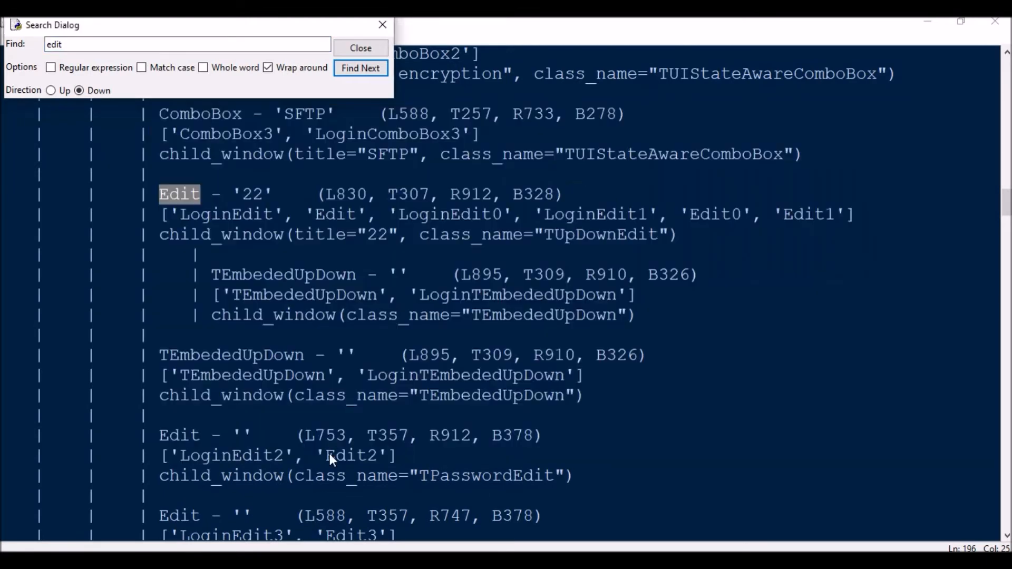
pyautogui.click(361, 48)
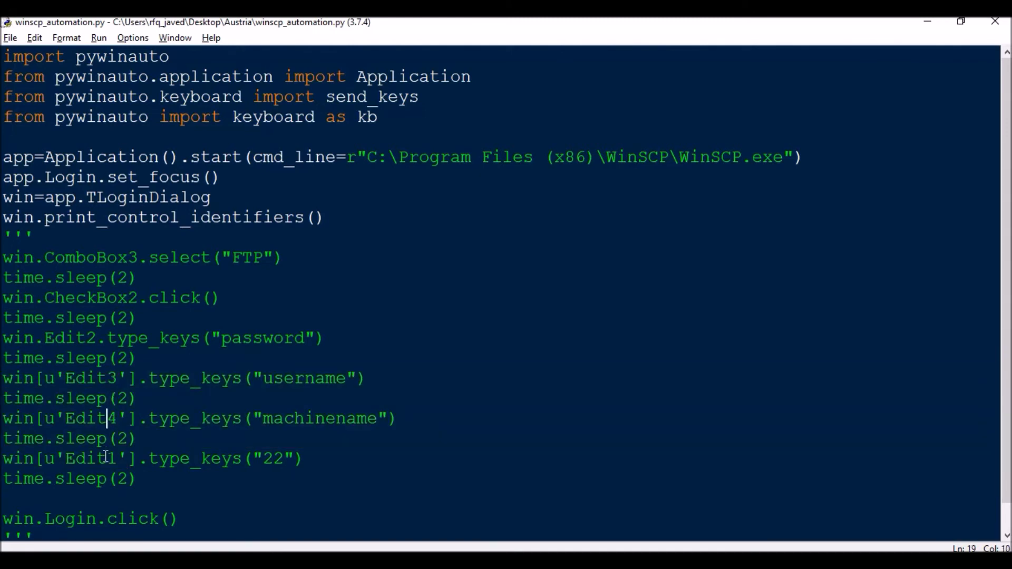
pyautogui.moveTo(282, 459)
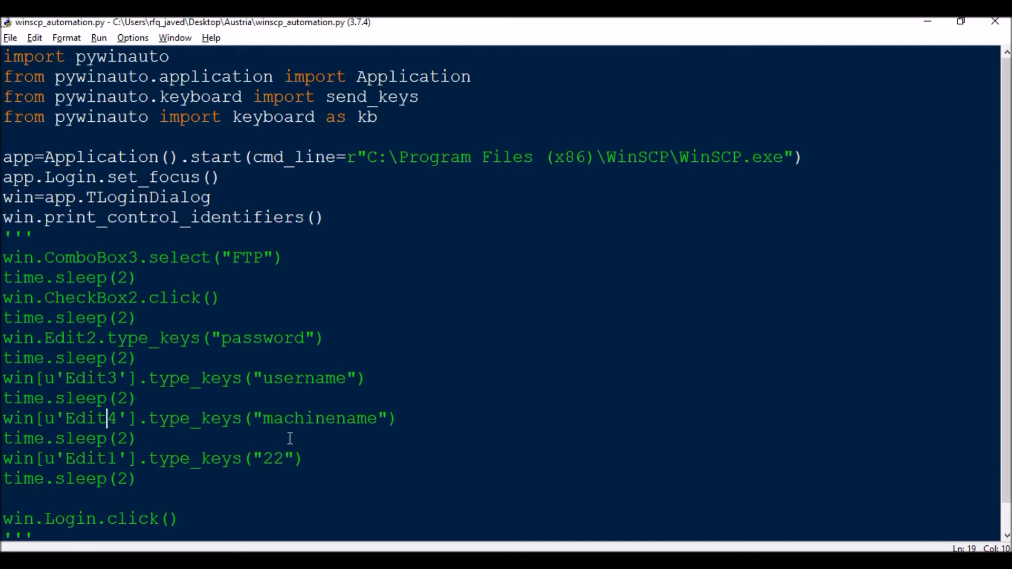
pyautogui.moveTo(85, 277)
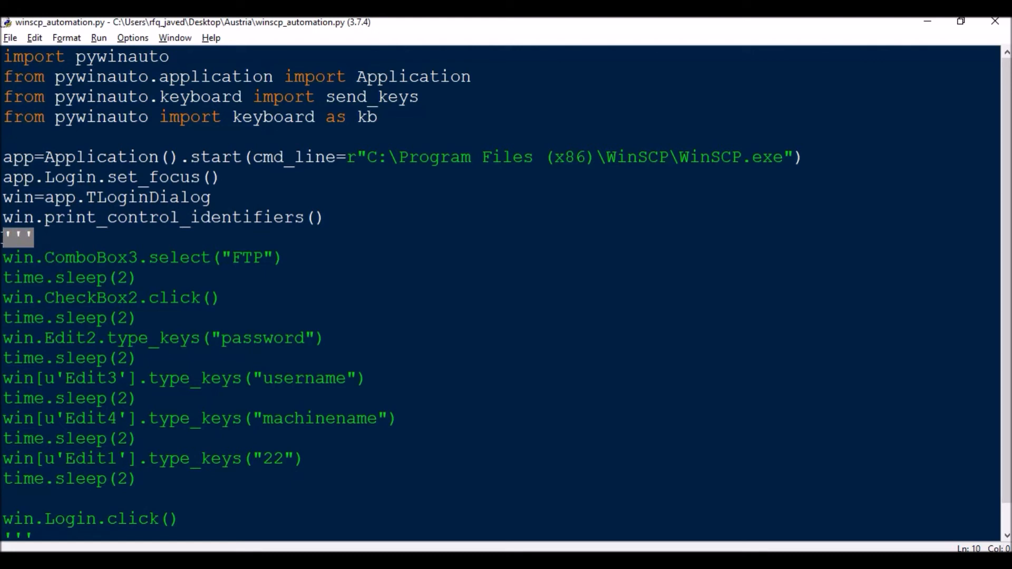
# Step: Close WinSCP's Login window and rerun the script with F5
pyautogui.scroll(-3)
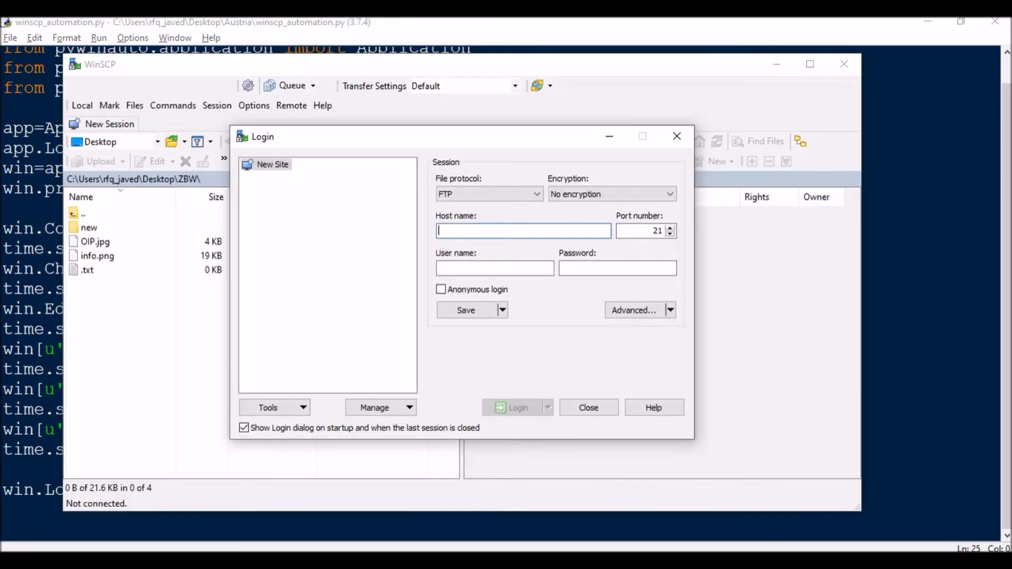
pyautogui.moveTo(677, 136)
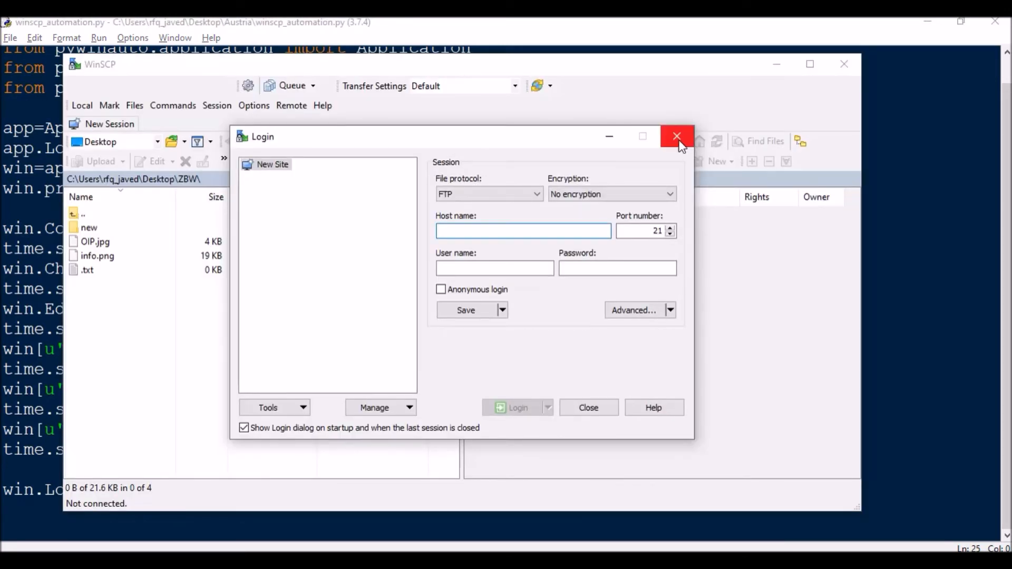
pyautogui.click(677, 136)
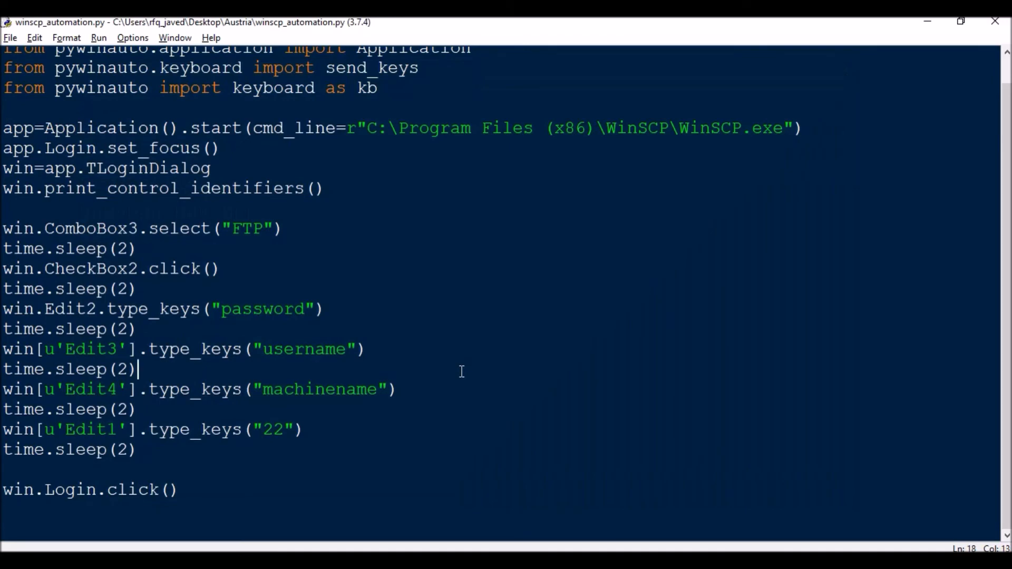
pyautogui.press('F5')
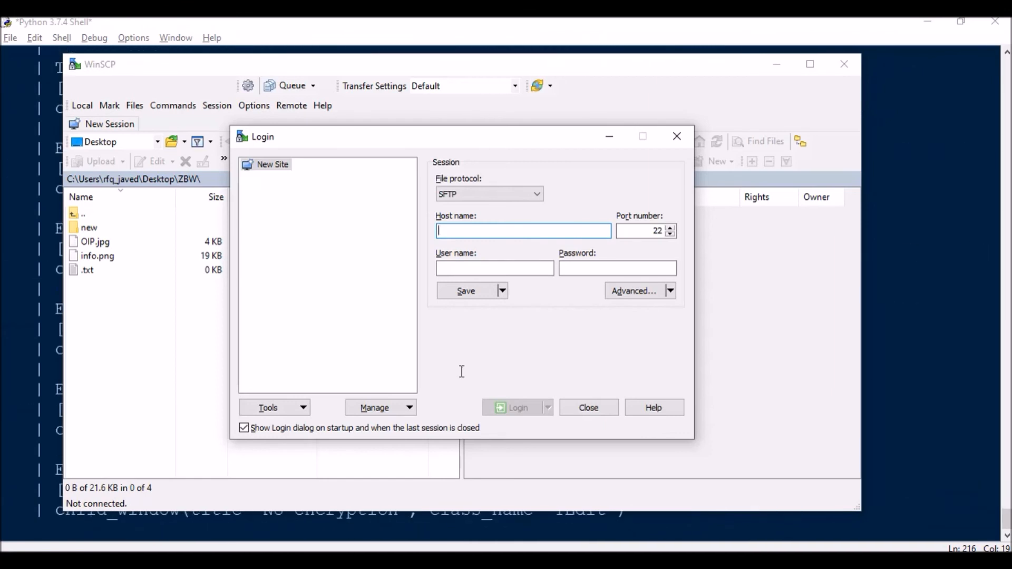
pyautogui.click(488, 194)
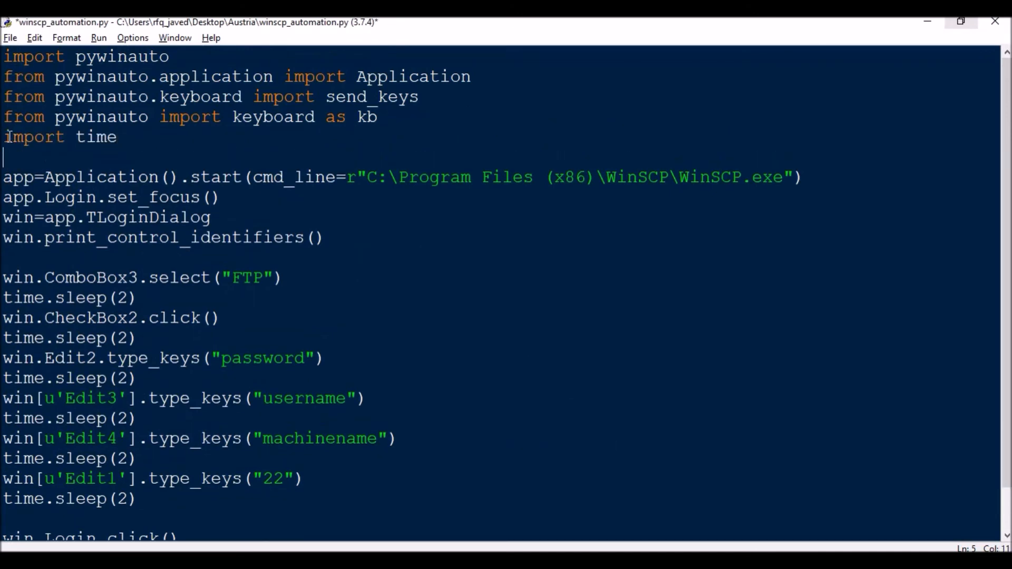
# Step: Comment out the print_control_identifiers line with # and rerun the script
pyautogui.click(9, 252)
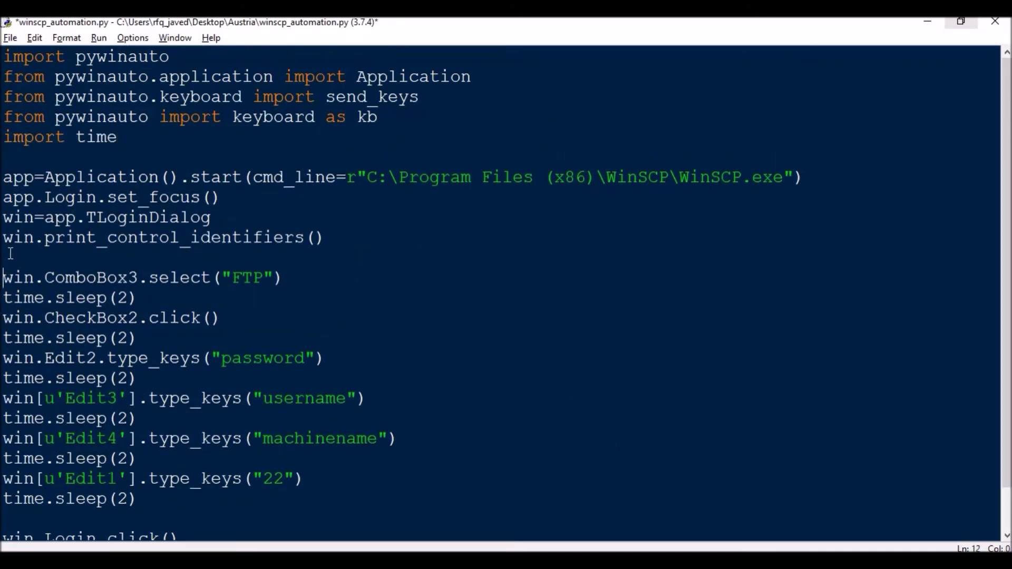
pyautogui.write('#')
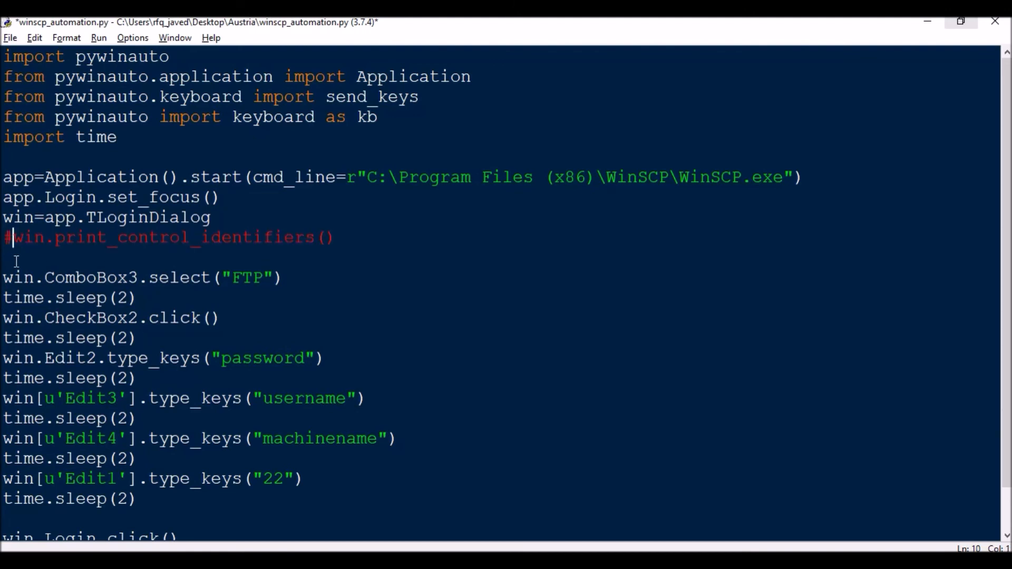
pyautogui.press('F5')
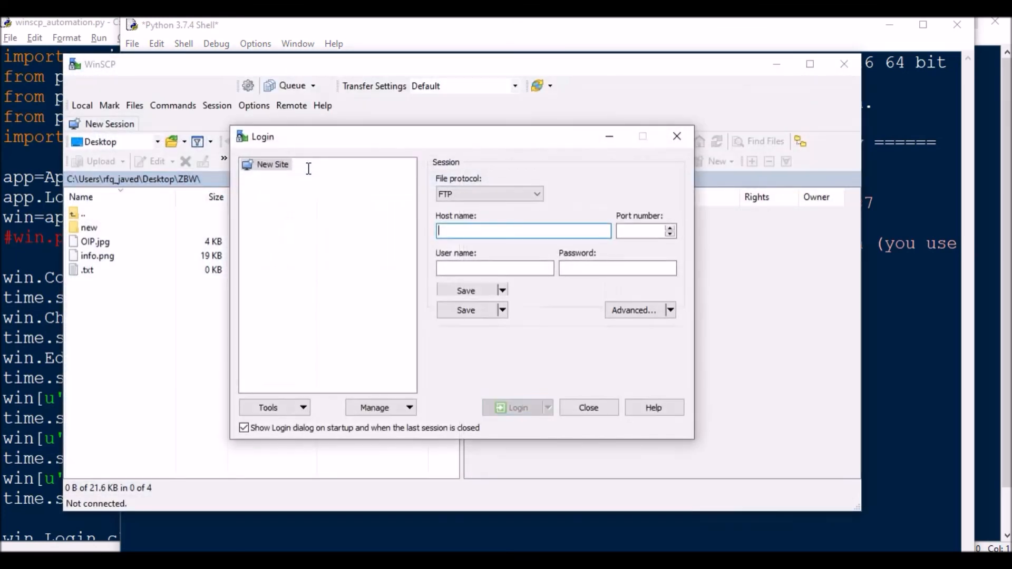
# Step: Let the script fill user name 'username', host 'machinename' and click Login
pyautogui.click(488, 194)
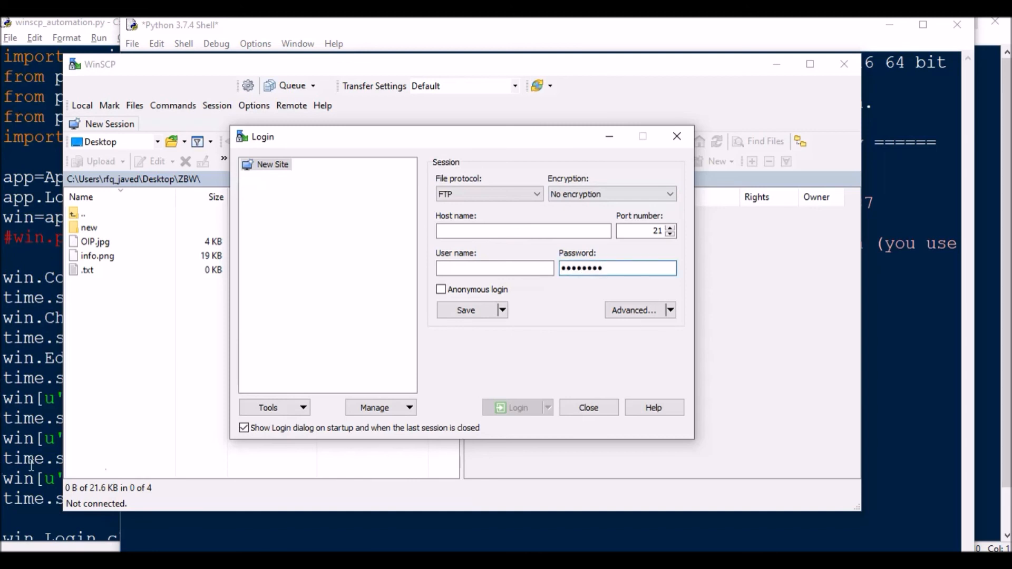
pyautogui.write('username')
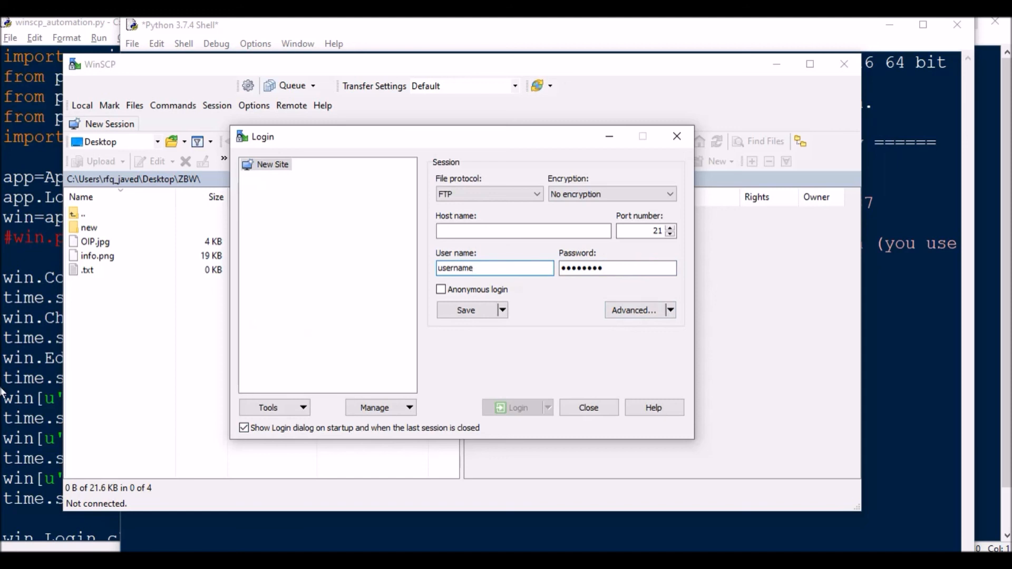
pyautogui.write('machinename')
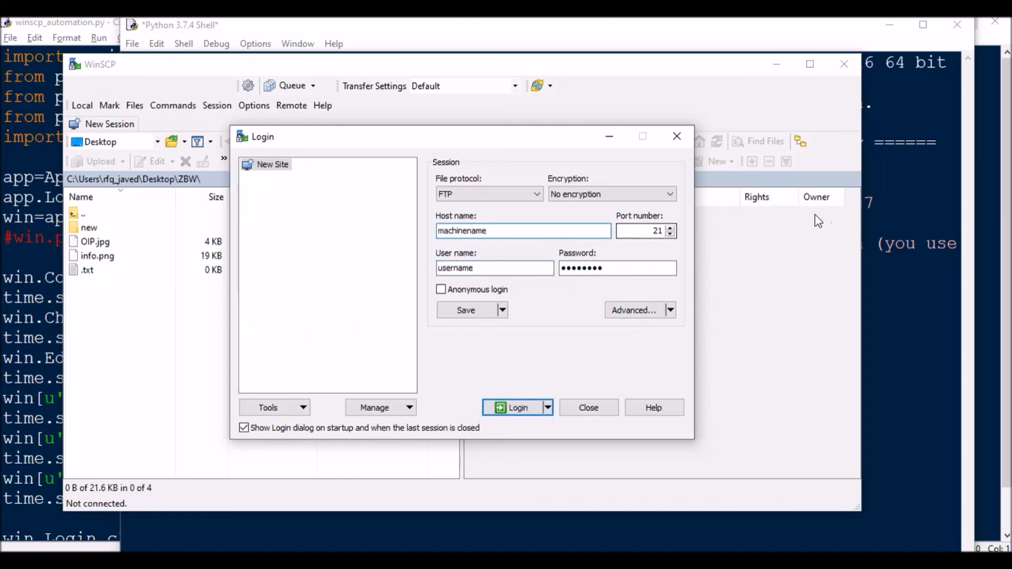
pyautogui.click(488, 194)
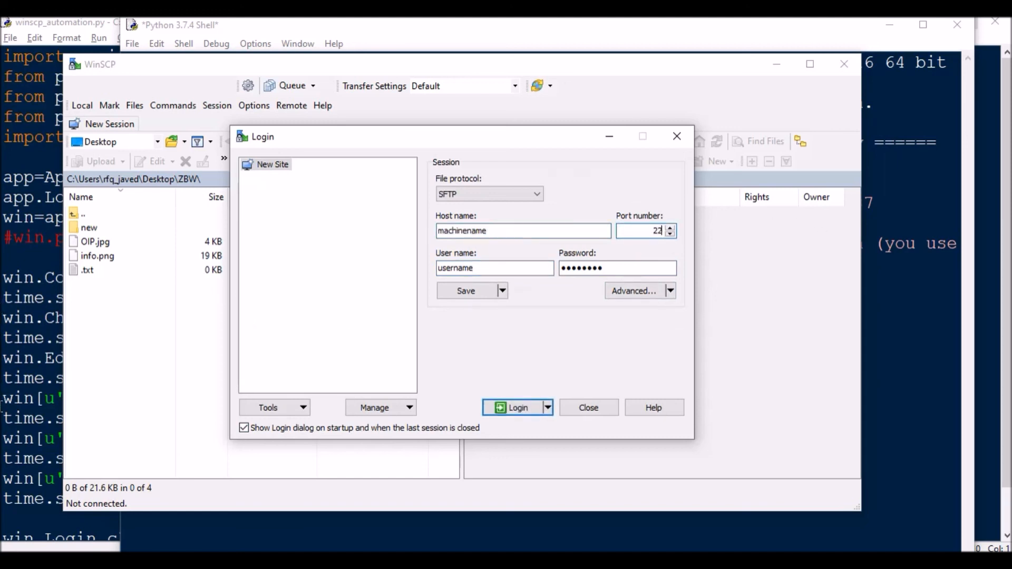
pyautogui.click(516, 407)
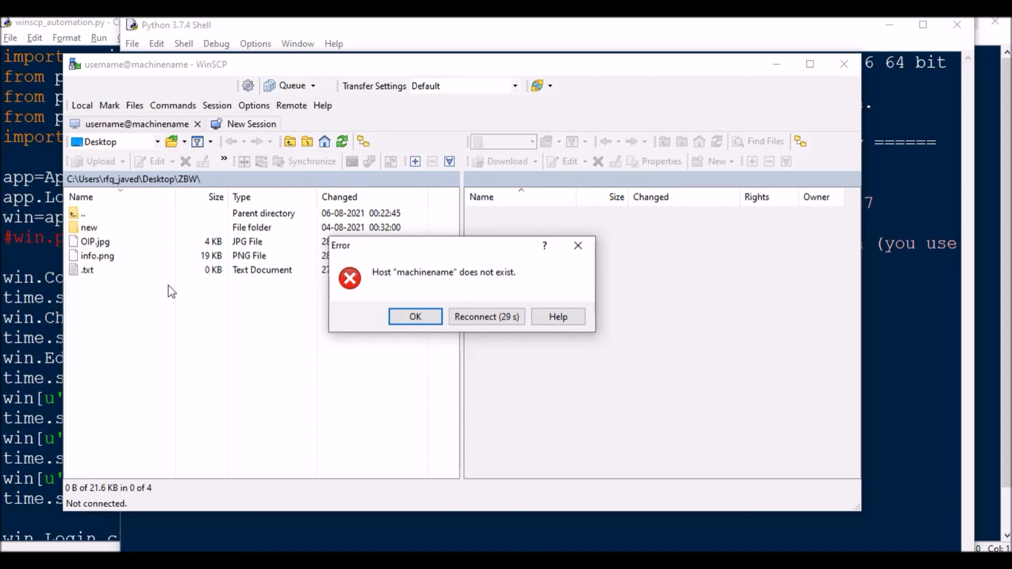
# Step: Dismiss the 'Host does not exist' error with OK
pyautogui.click(415, 317)
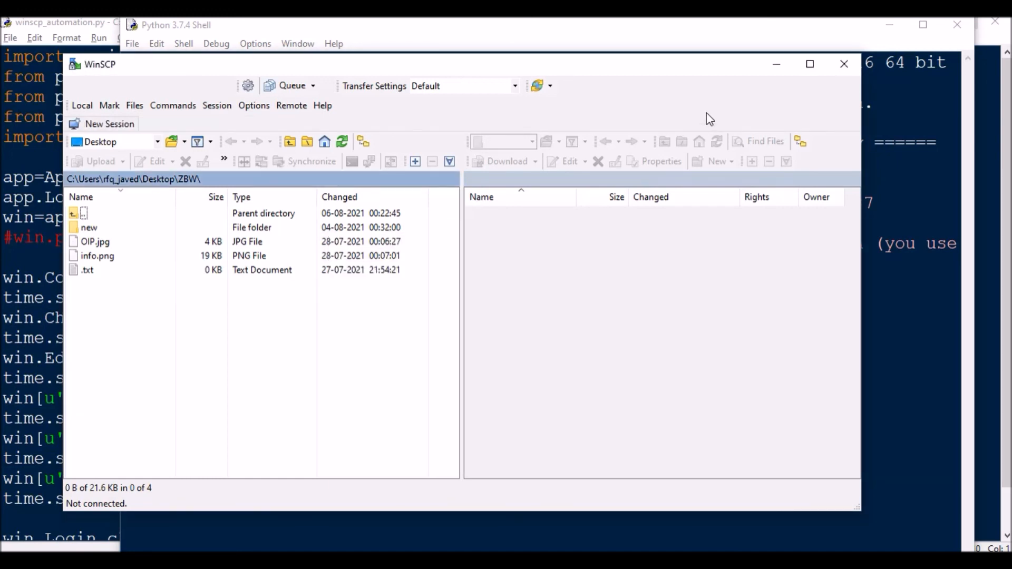
pyautogui.moveTo(712, 120)
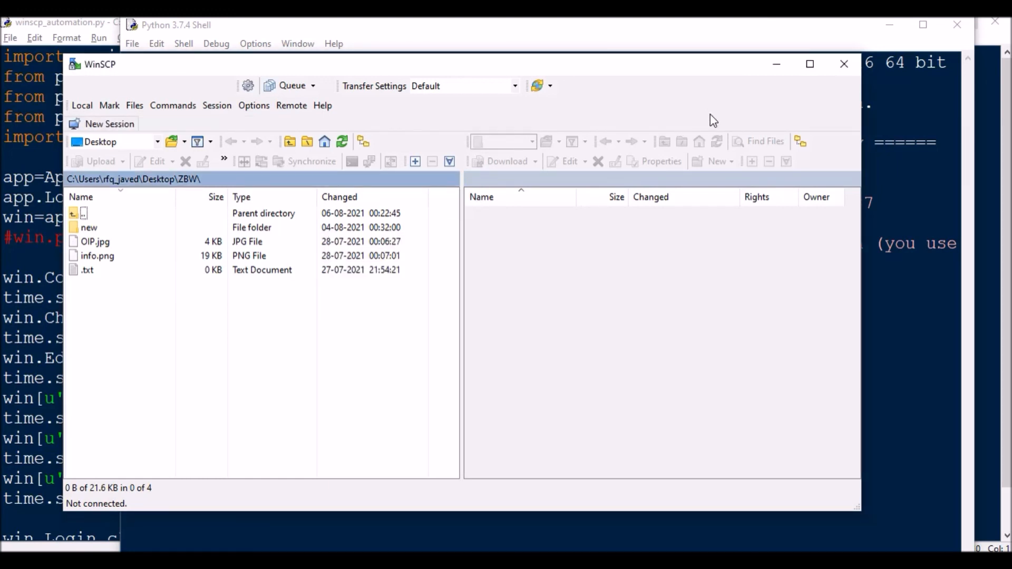
pyautogui.moveTo(721, 124)
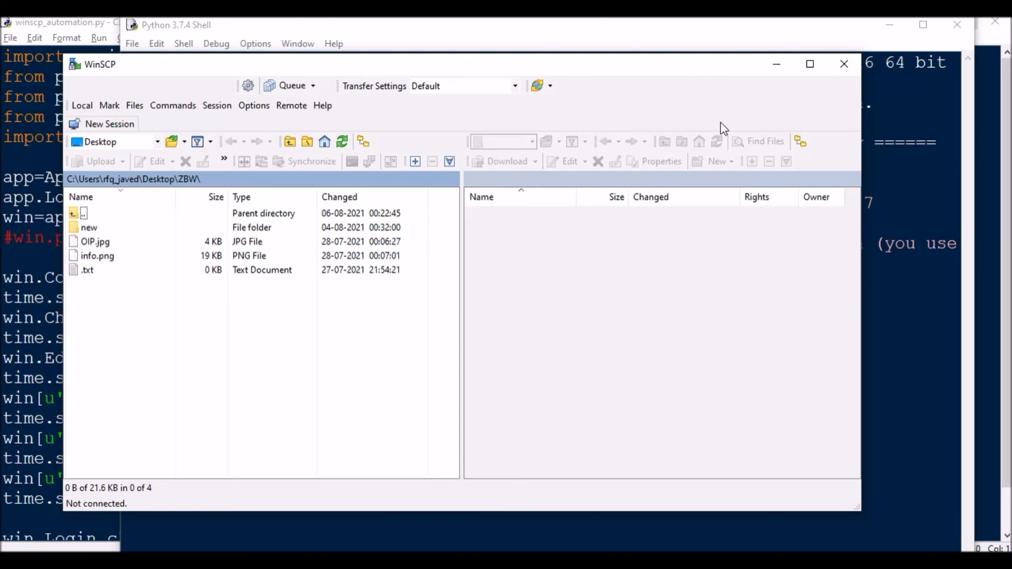
pyautogui.moveTo(808, 99)
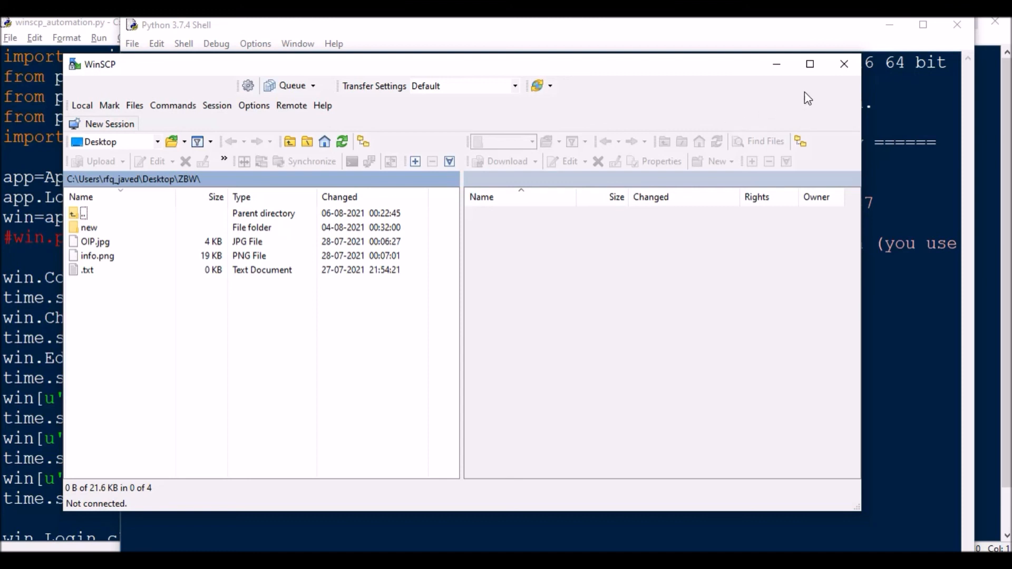